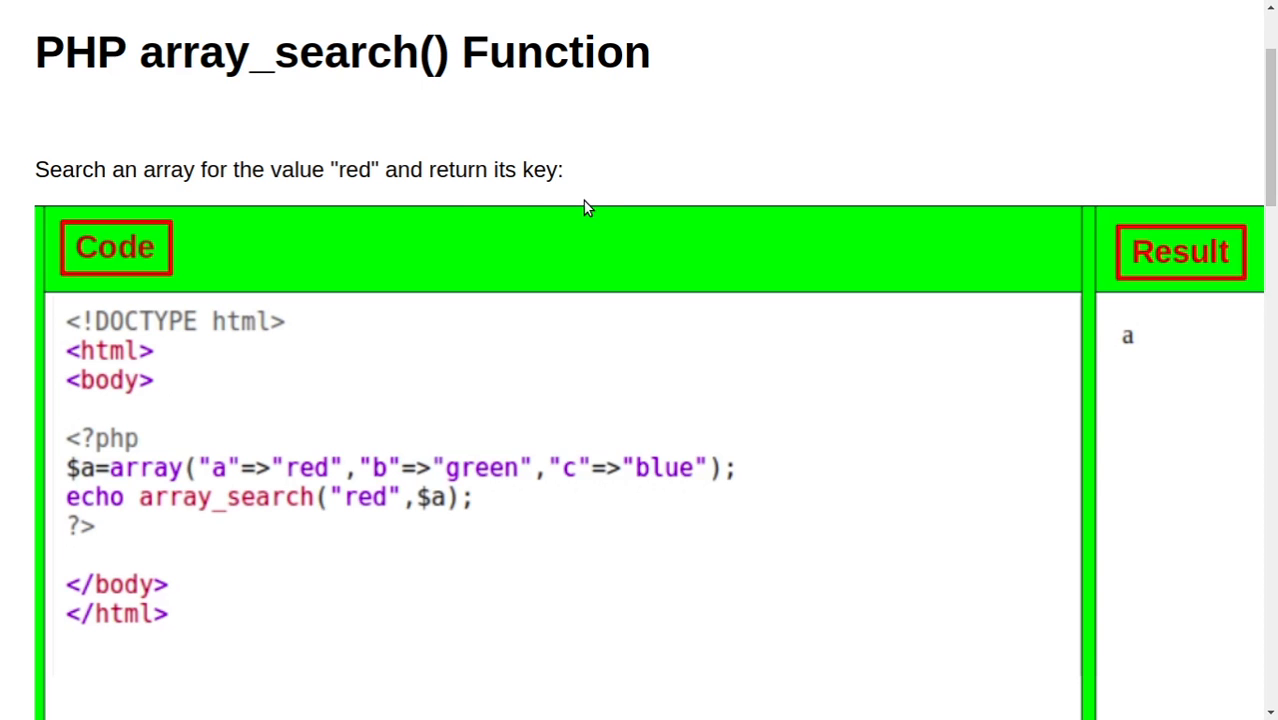
pyautogui.moveTo(350, 232)
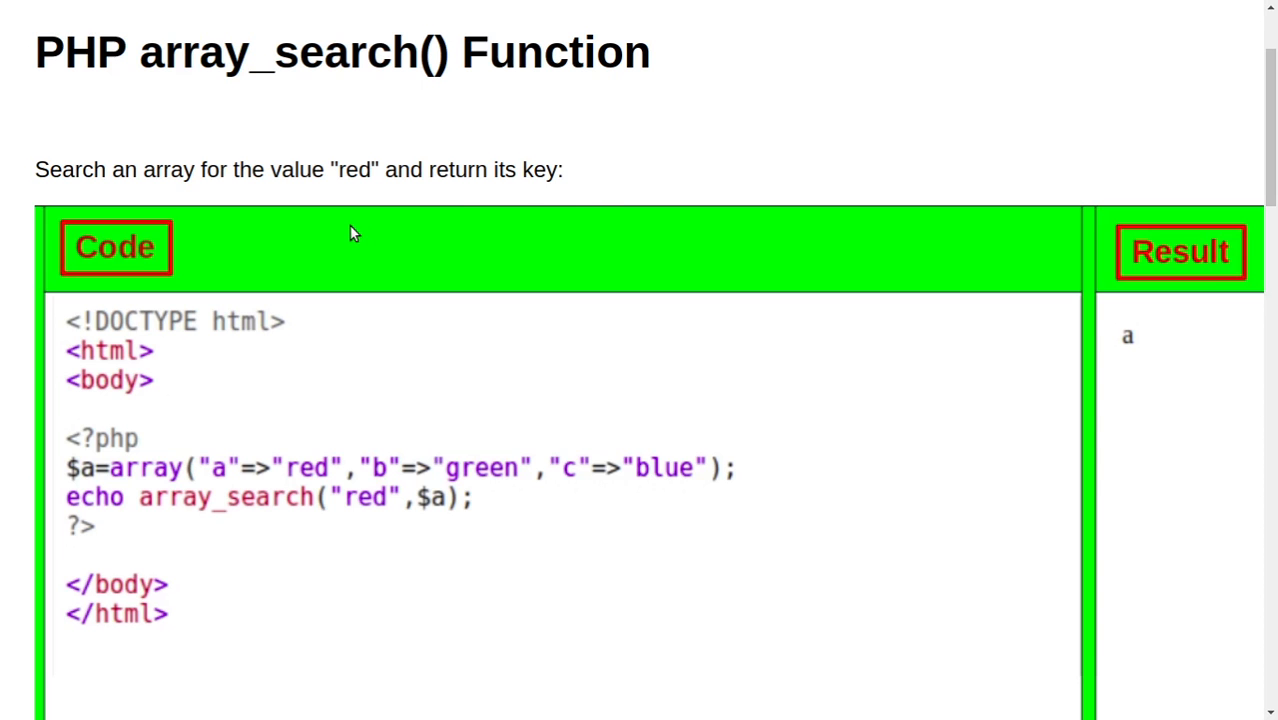
pyautogui.moveTo(62, 48)
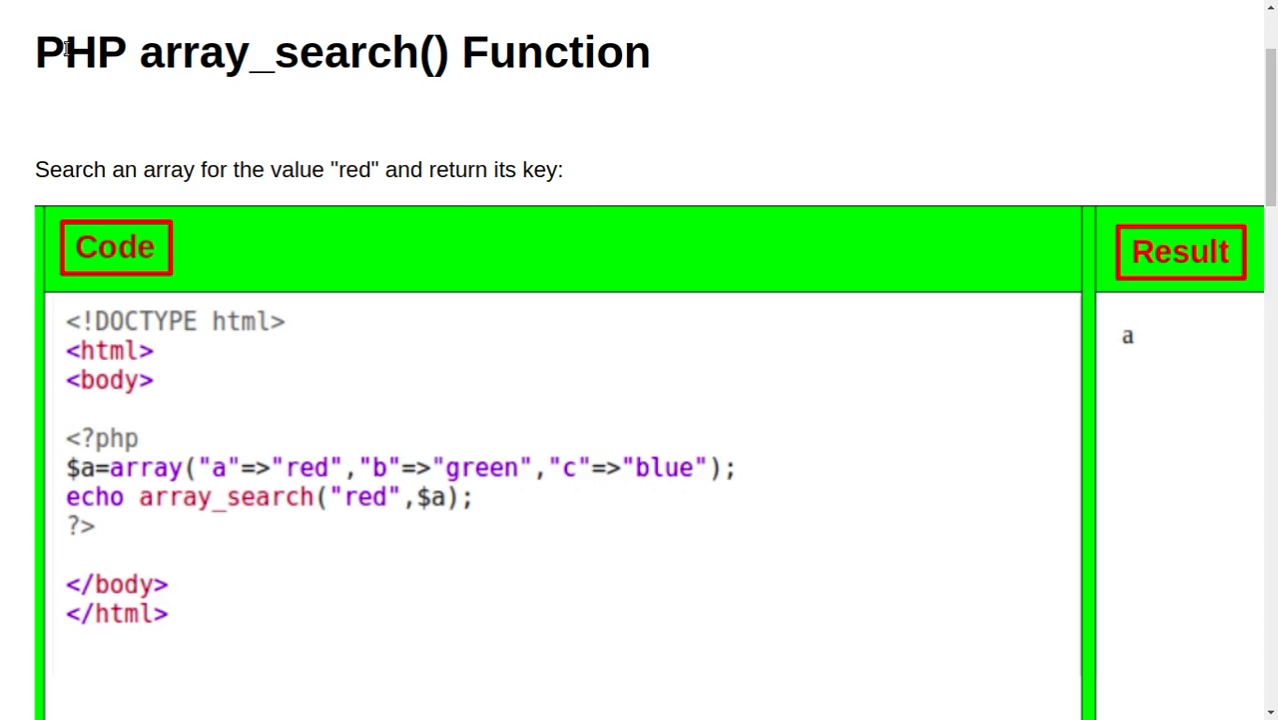
pyautogui.moveTo(98, 160)
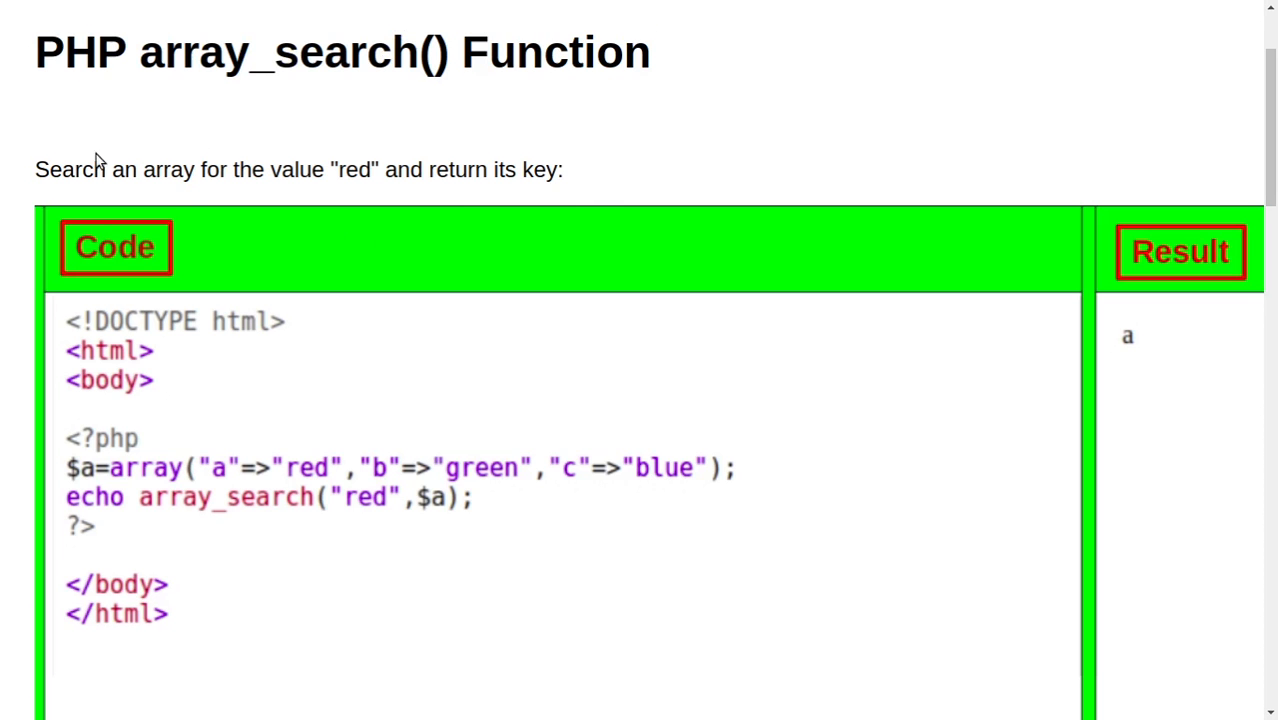
pyautogui.moveTo(246, 180)
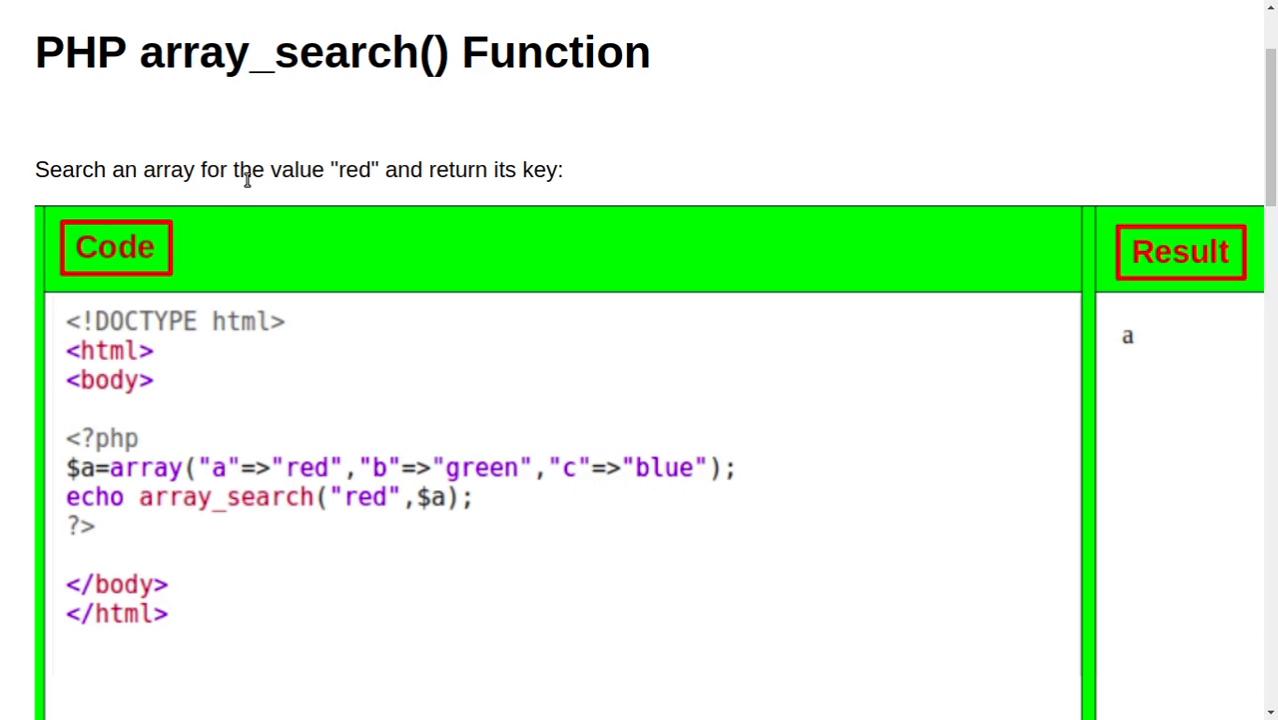
pyautogui.moveTo(468, 178)
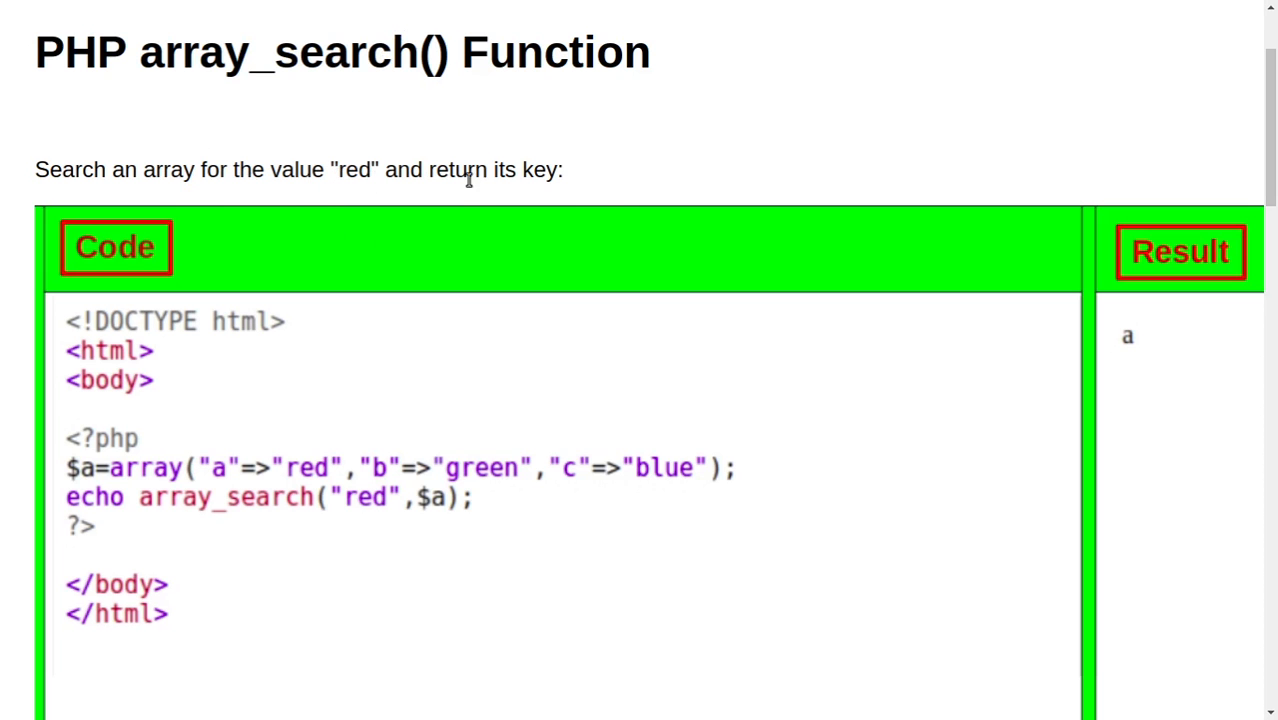
pyautogui.scroll(-3)
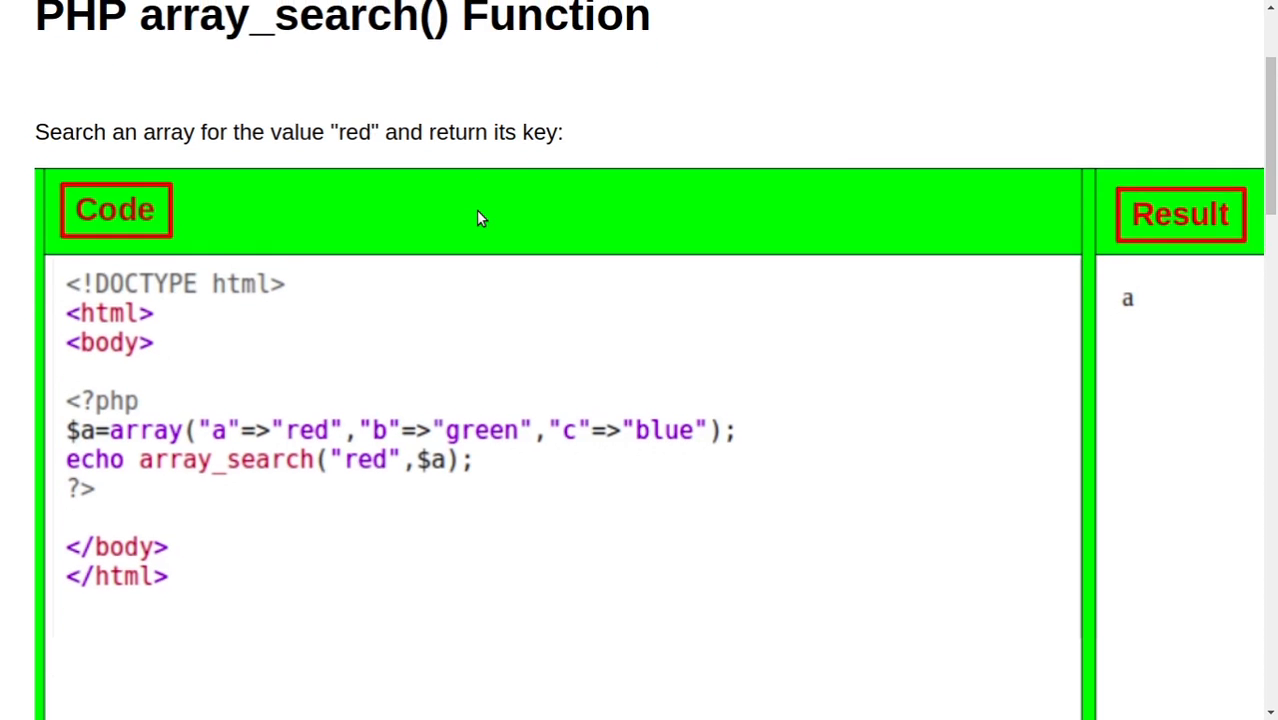
pyautogui.scroll(-3)
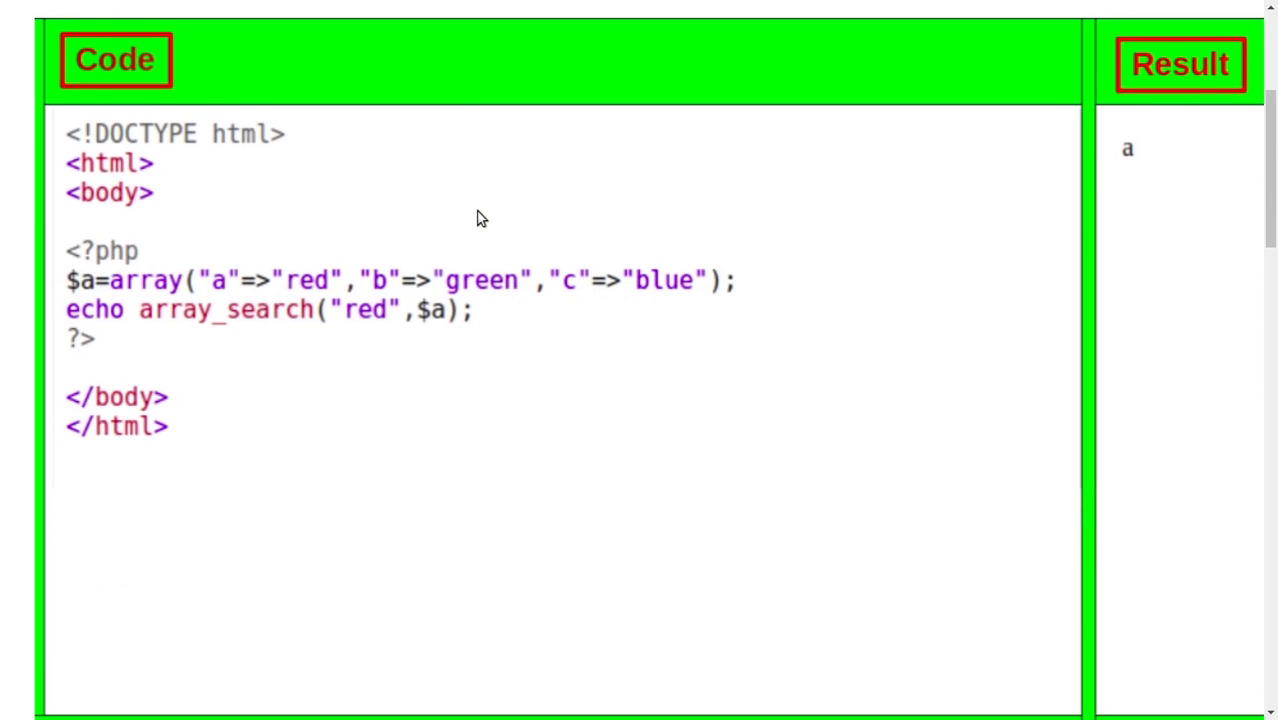
pyautogui.moveTo(208, 296)
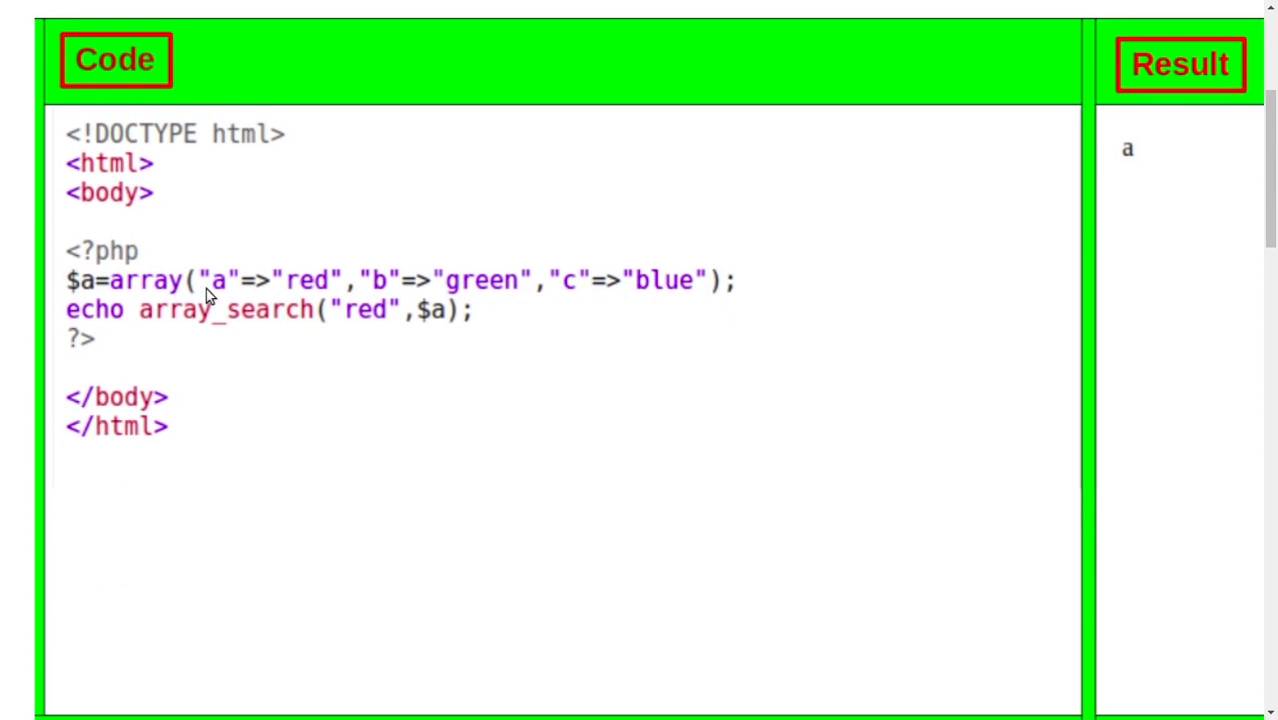
pyautogui.moveTo(100, 284)
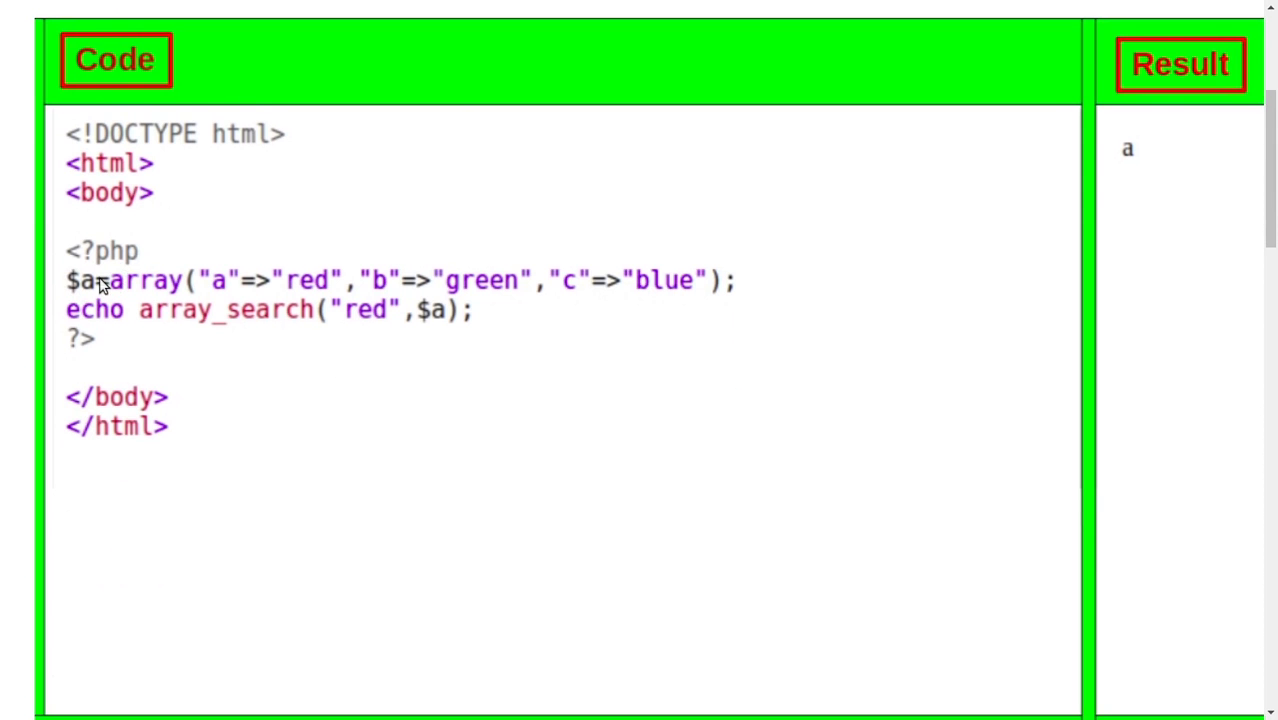
pyautogui.moveTo(444, 342)
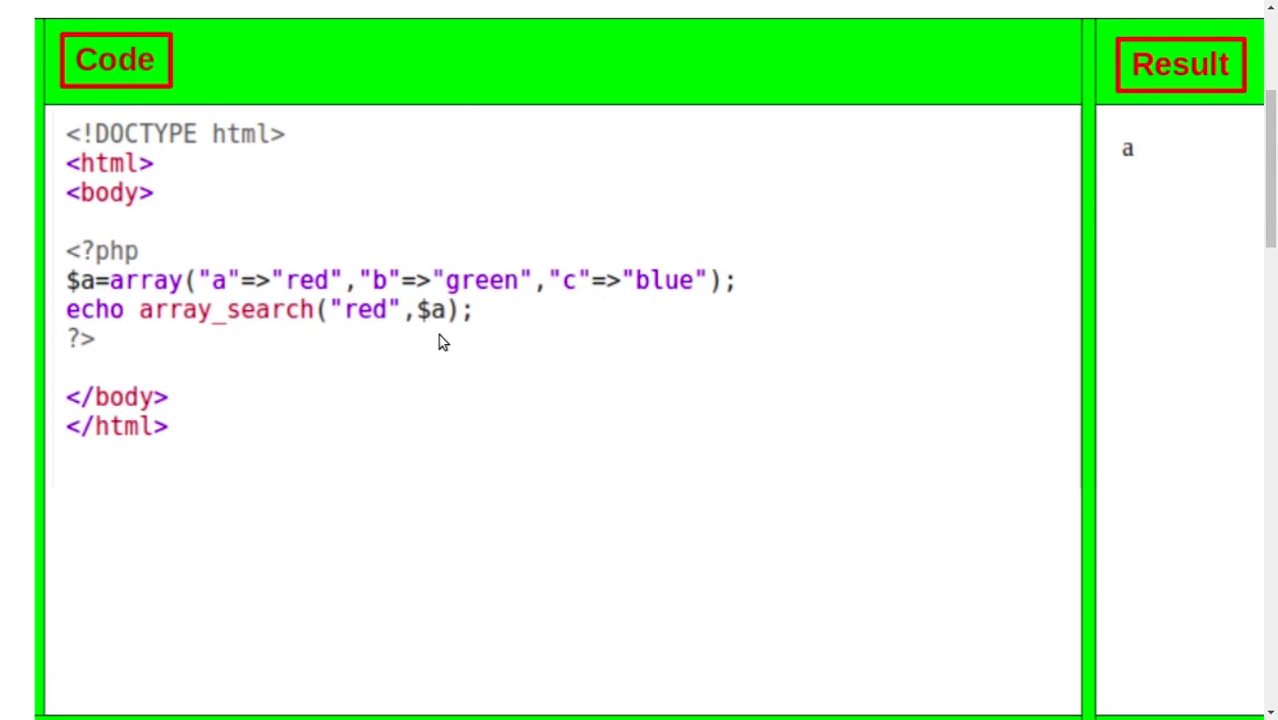
pyautogui.moveTo(258, 396)
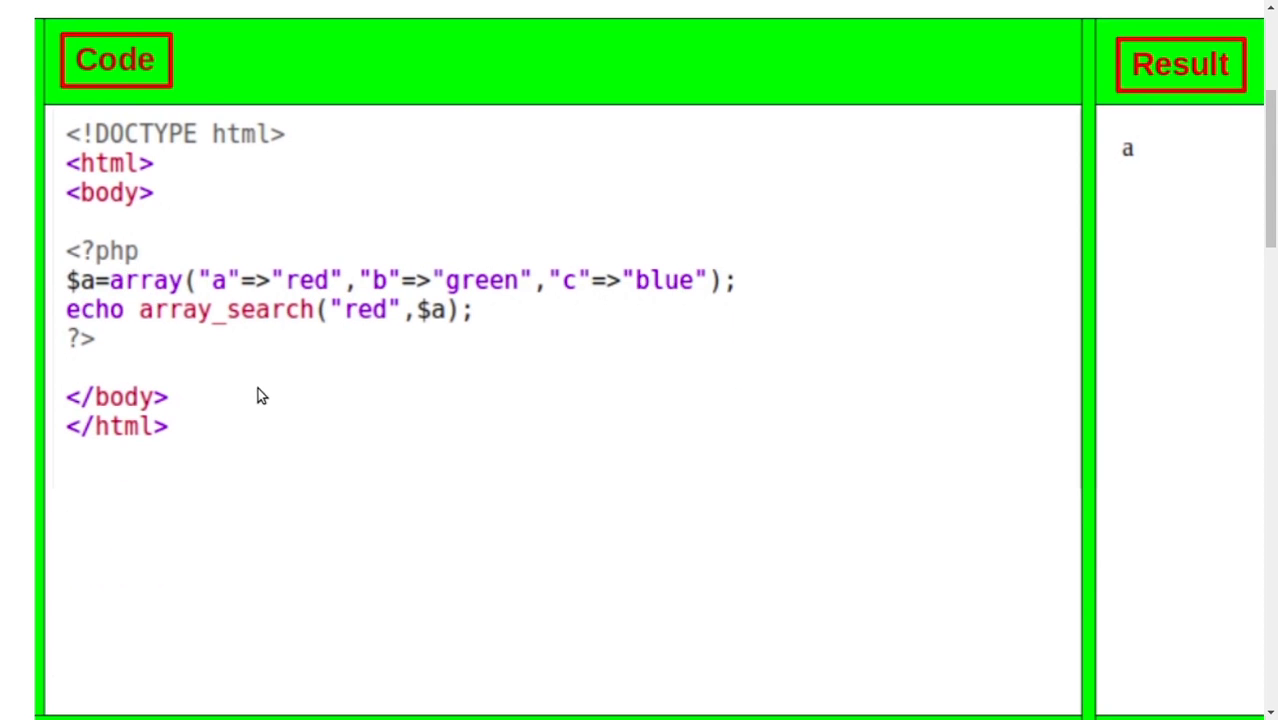
pyautogui.moveTo(328, 320)
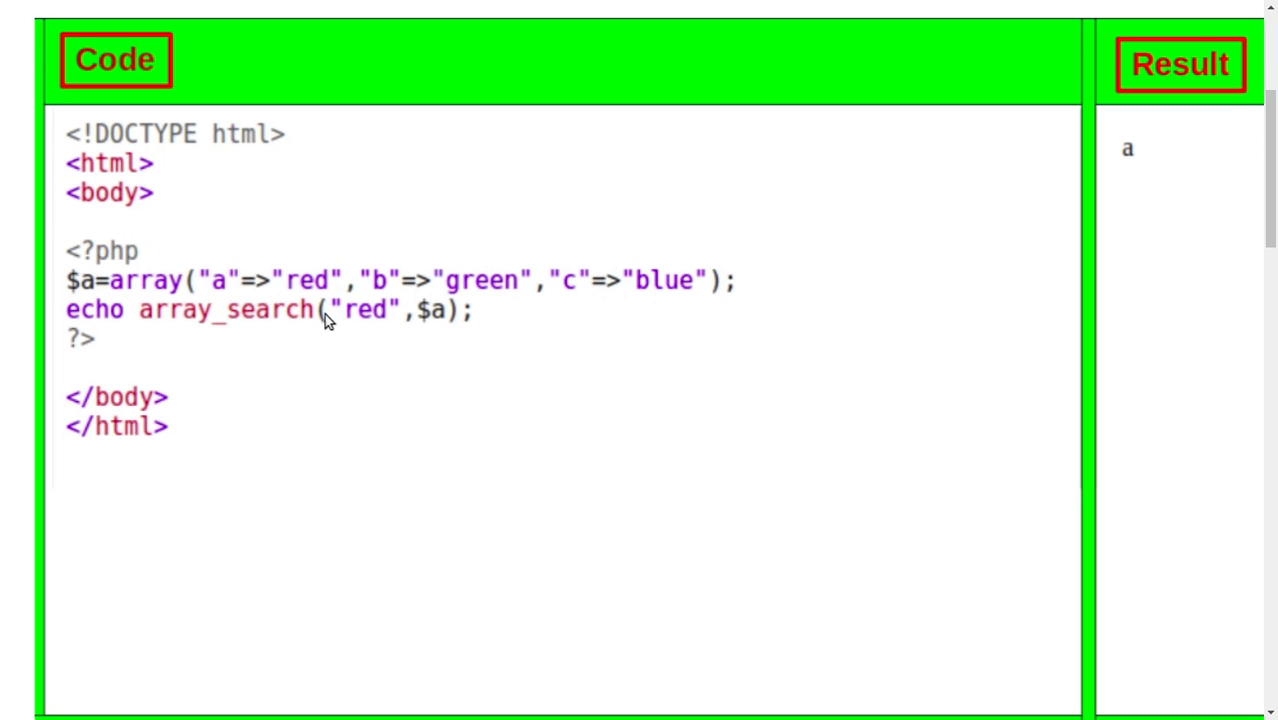
pyautogui.moveTo(400, 322)
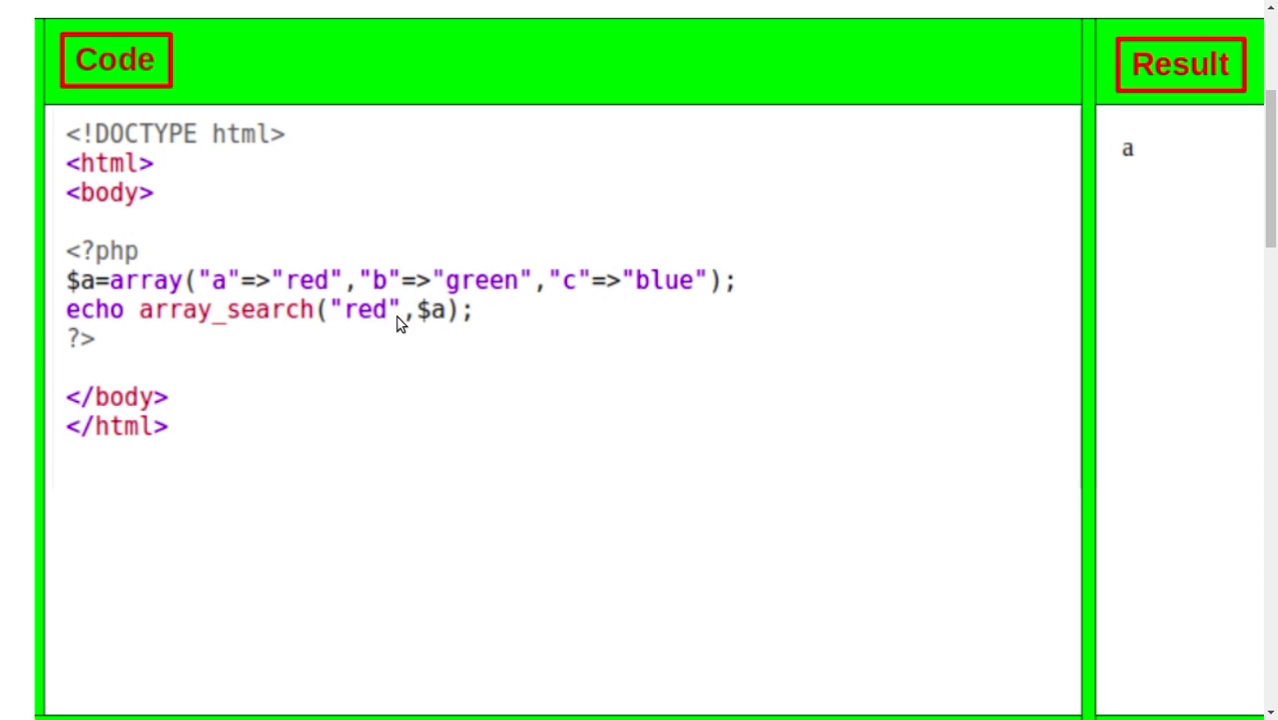
pyautogui.moveTo(384, 318)
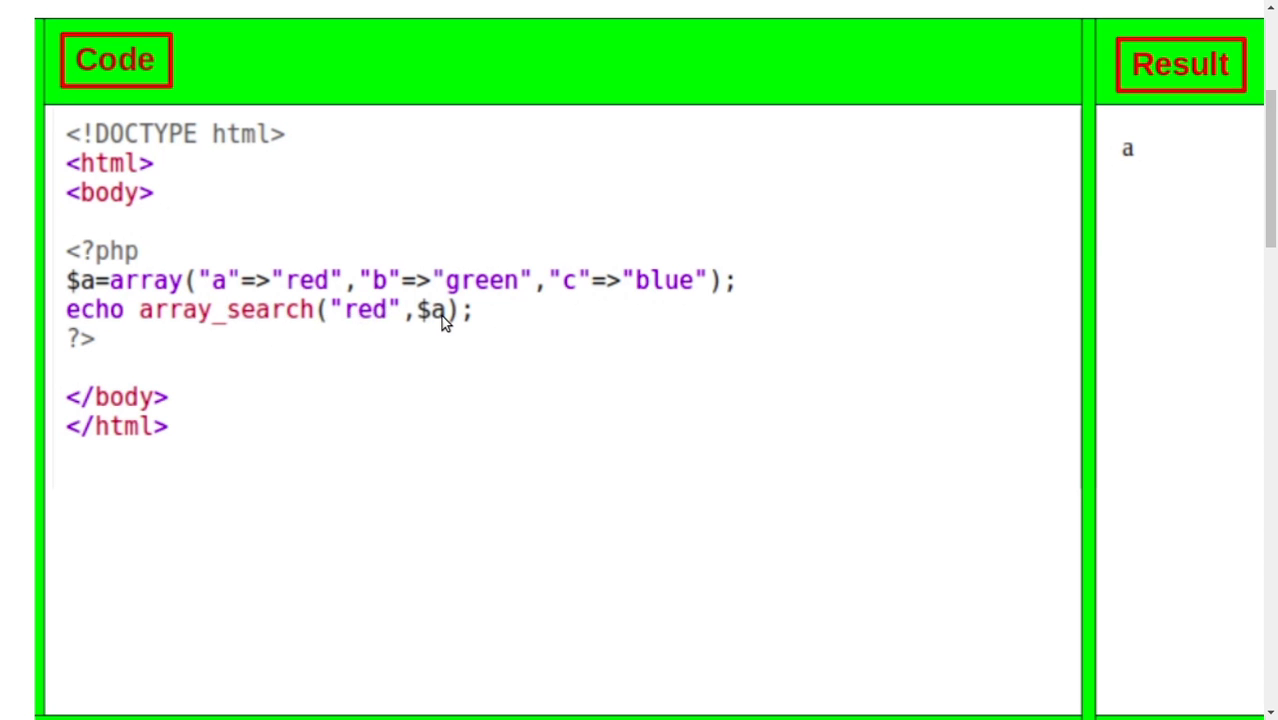
pyautogui.moveTo(438, 312)
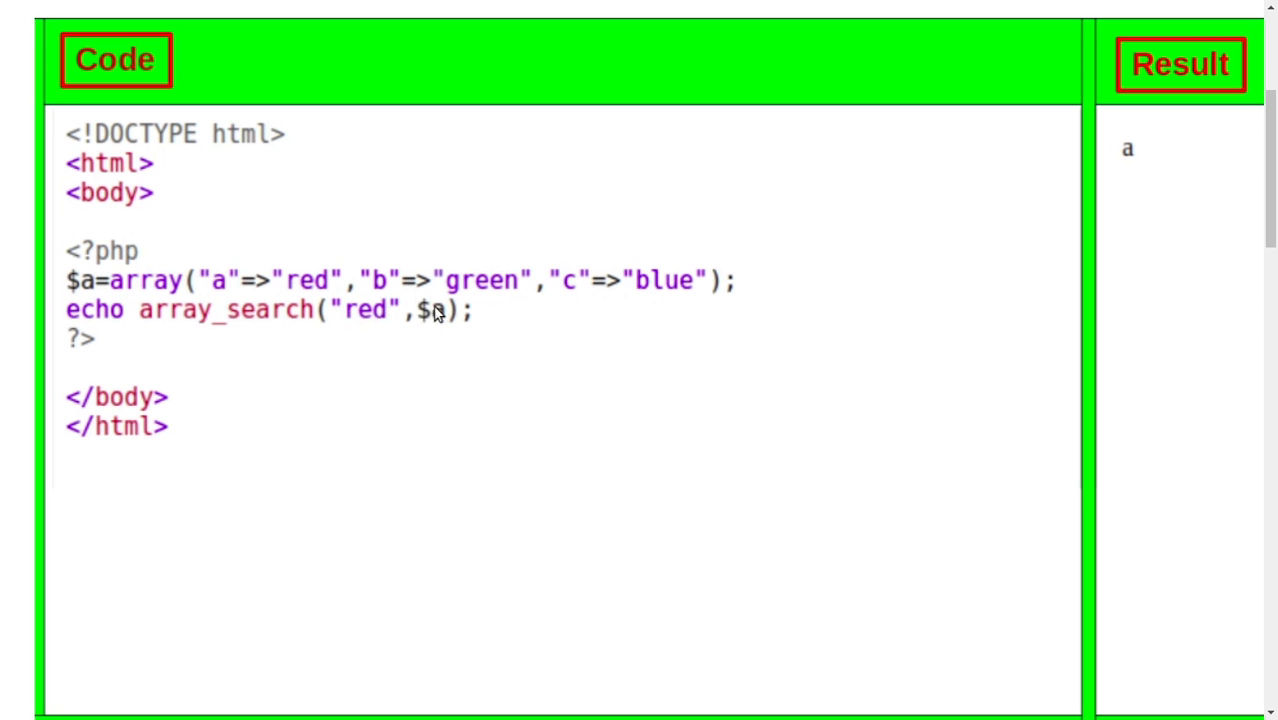
pyautogui.moveTo(1026, 316)
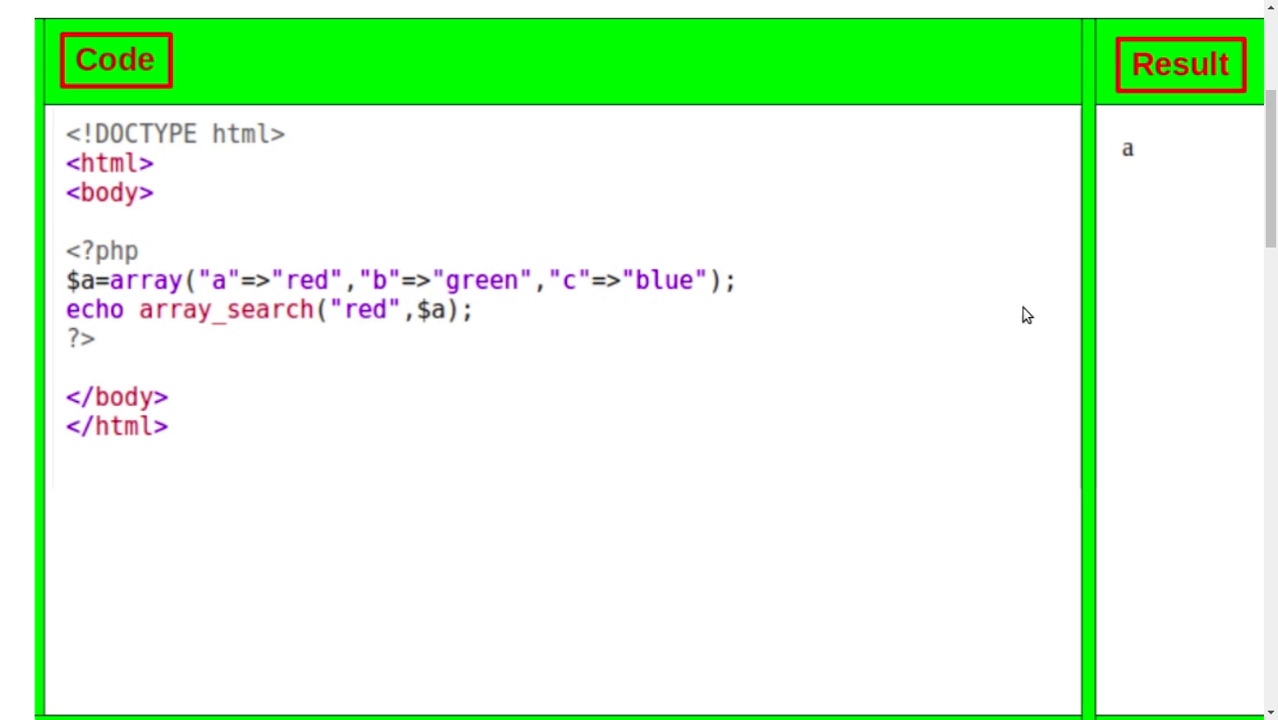
pyautogui.moveTo(656, 292)
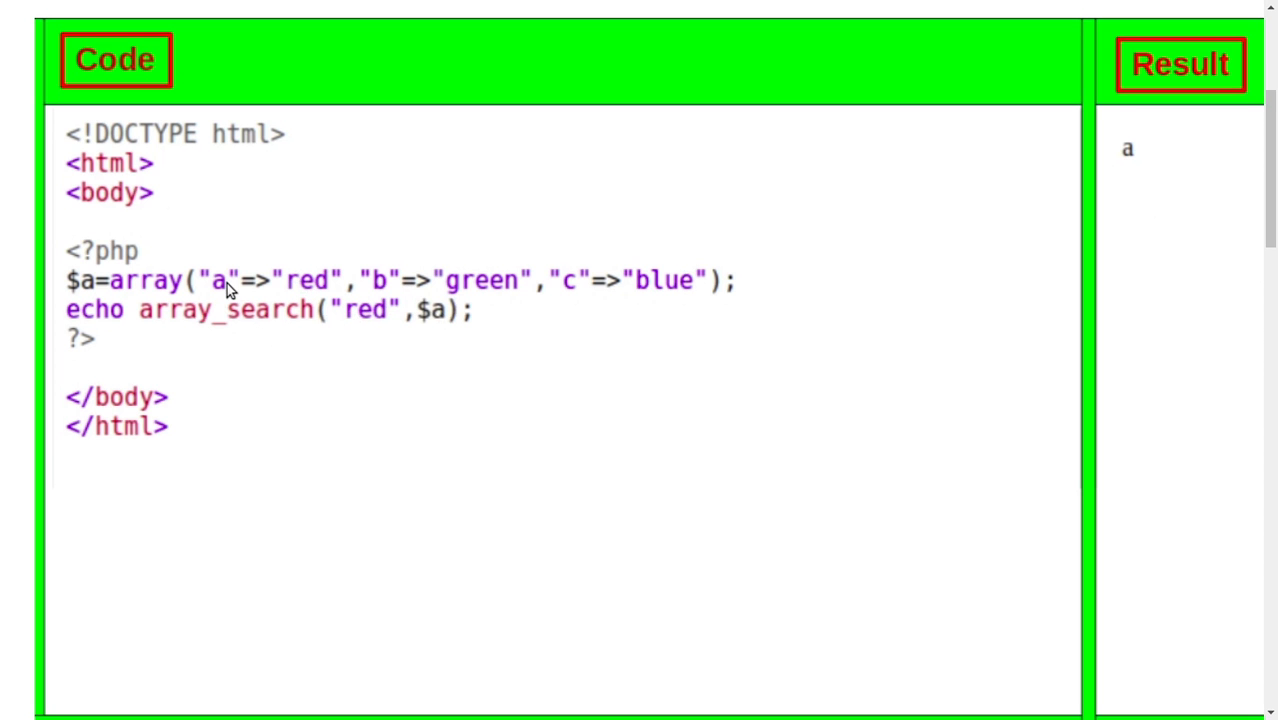
pyautogui.moveTo(770, 162)
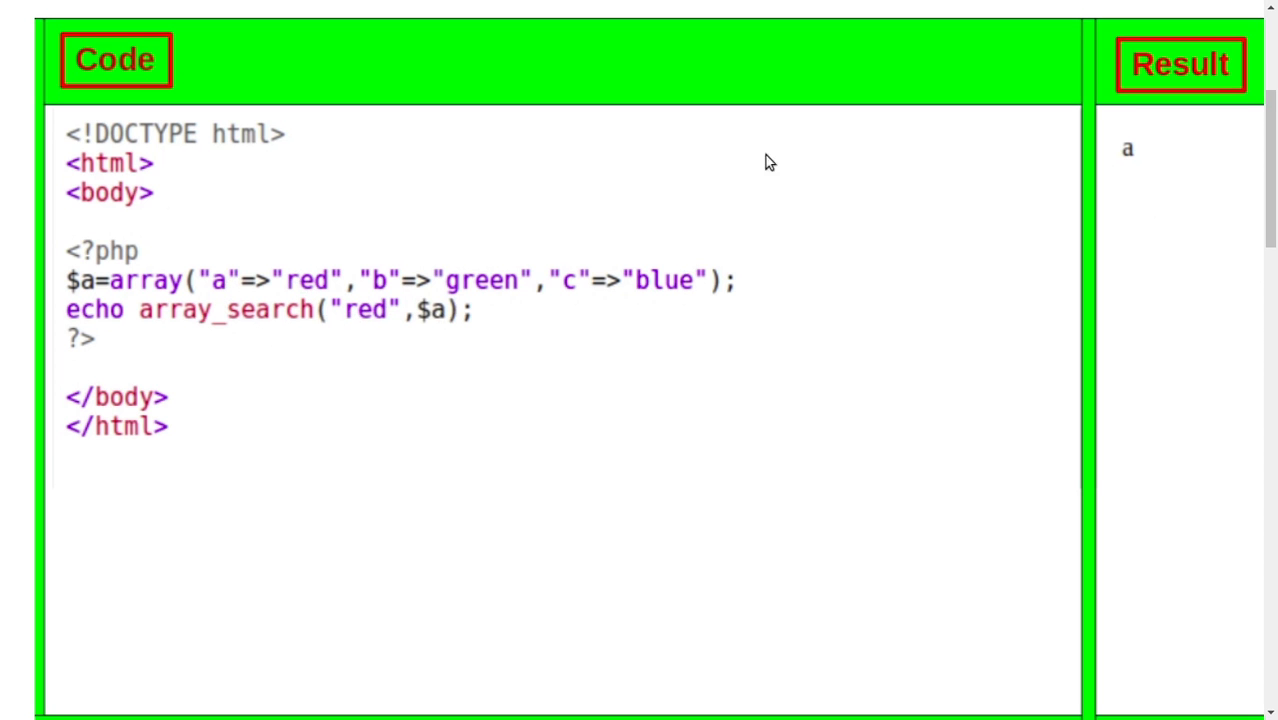
pyautogui.moveTo(380, 310)
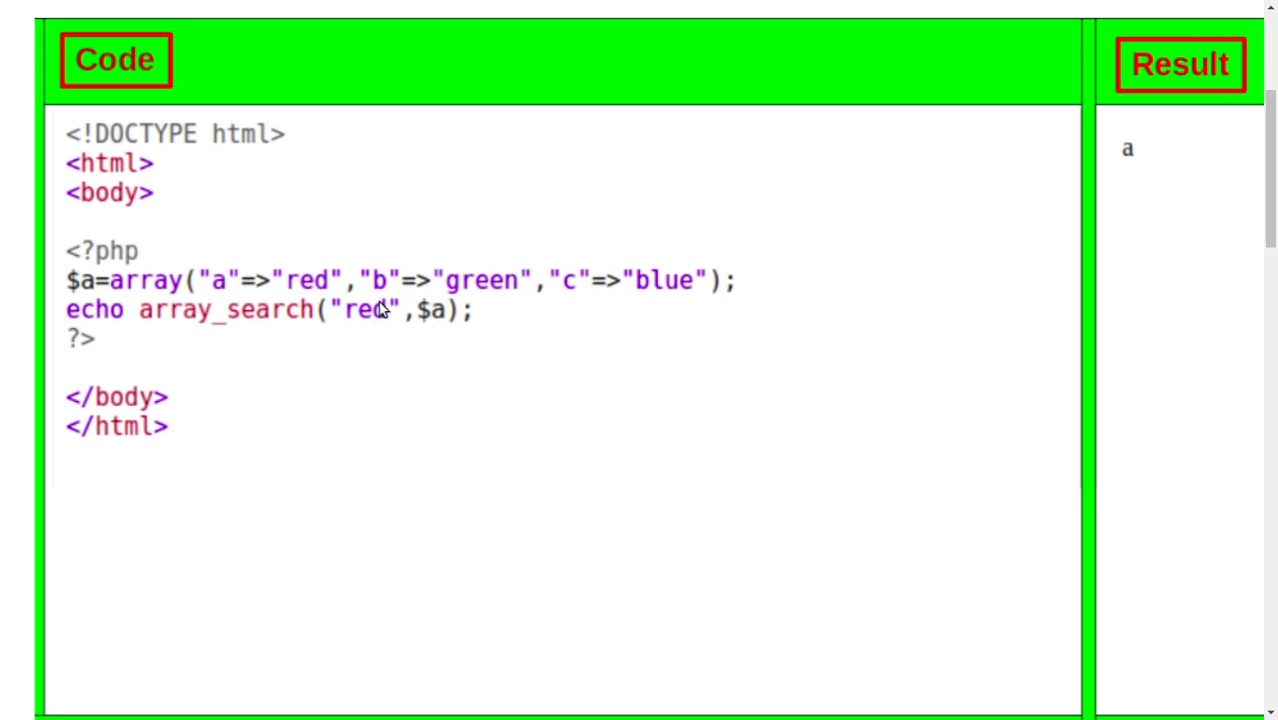
pyautogui.moveTo(1176, 190)
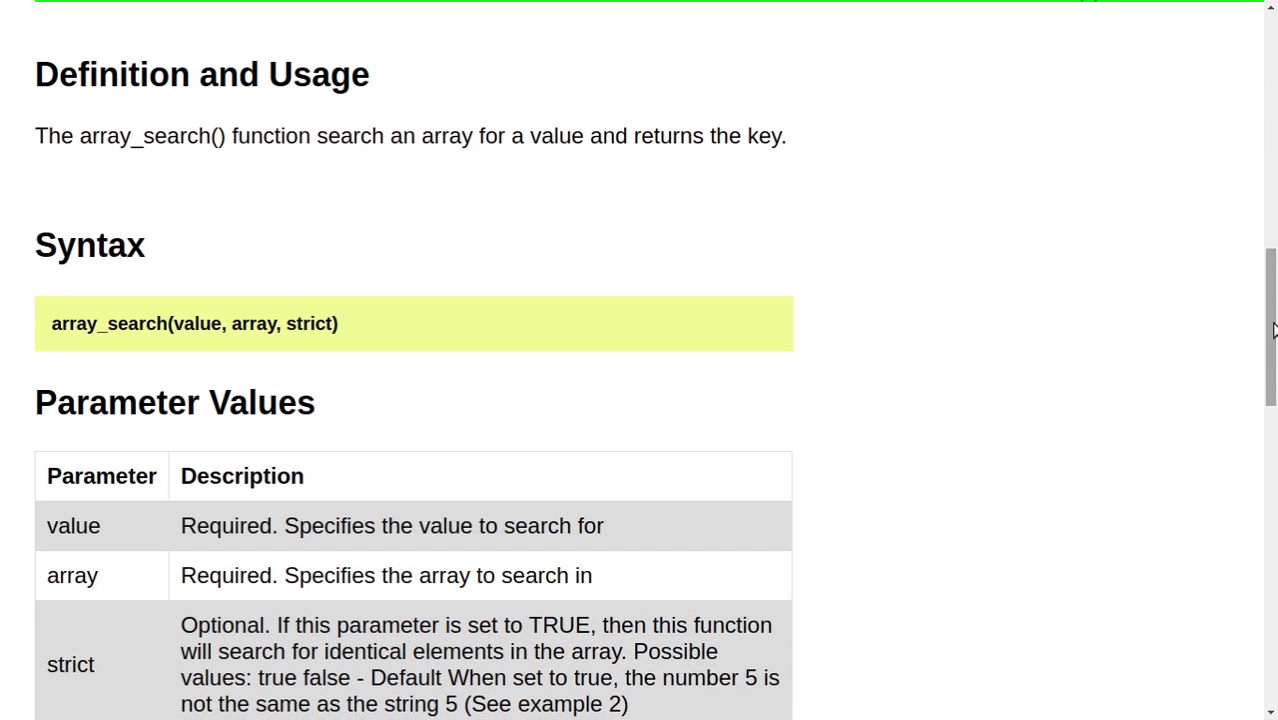
pyautogui.moveTo(96, 164)
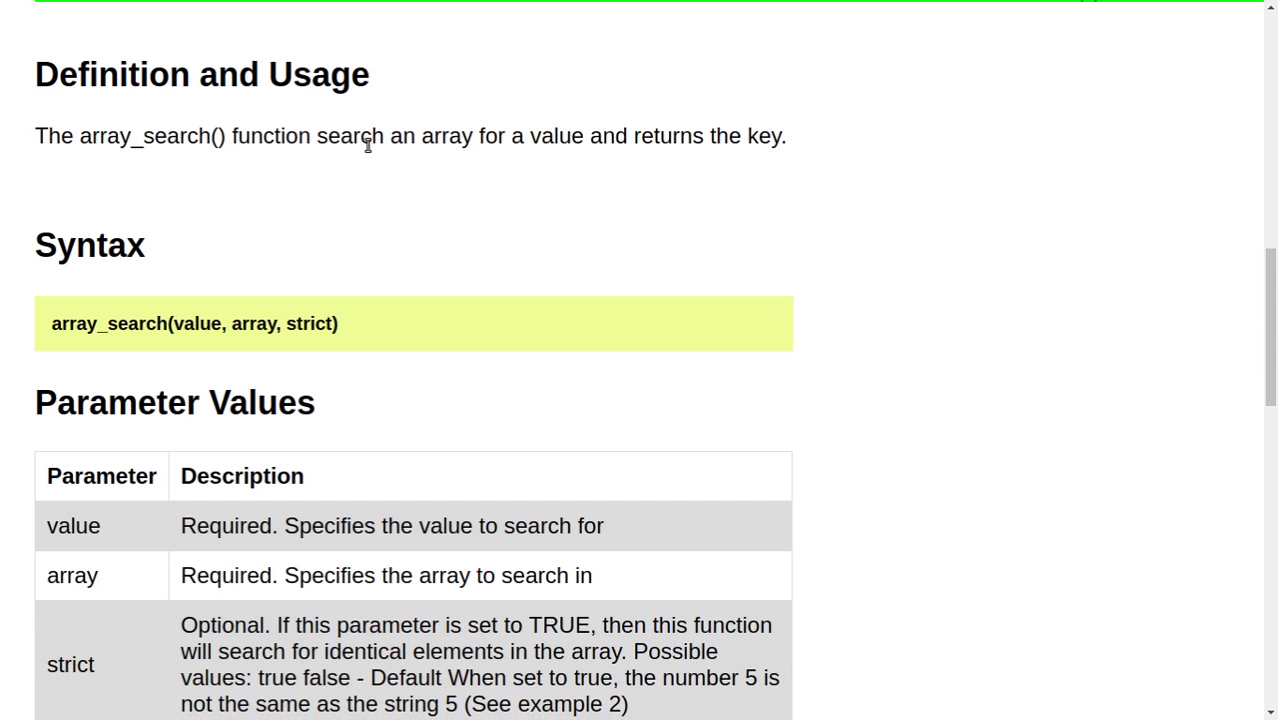
pyautogui.moveTo(584, 140)
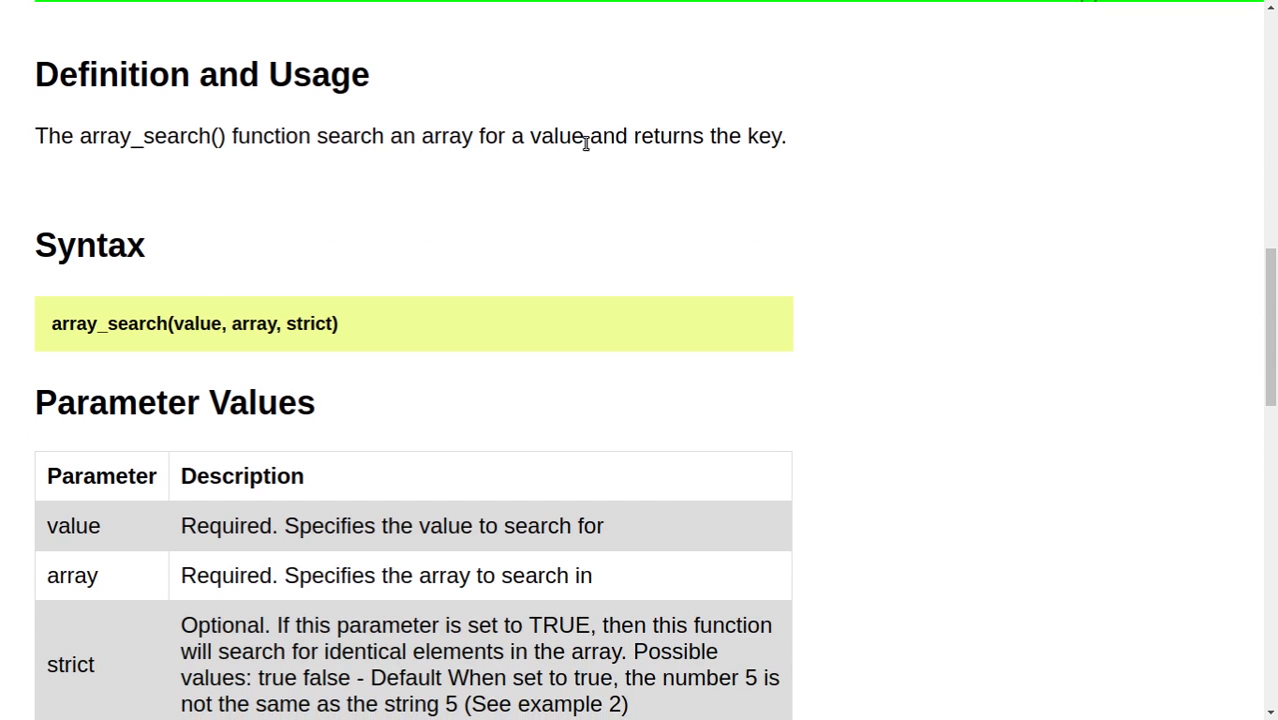
pyautogui.moveTo(246, 304)
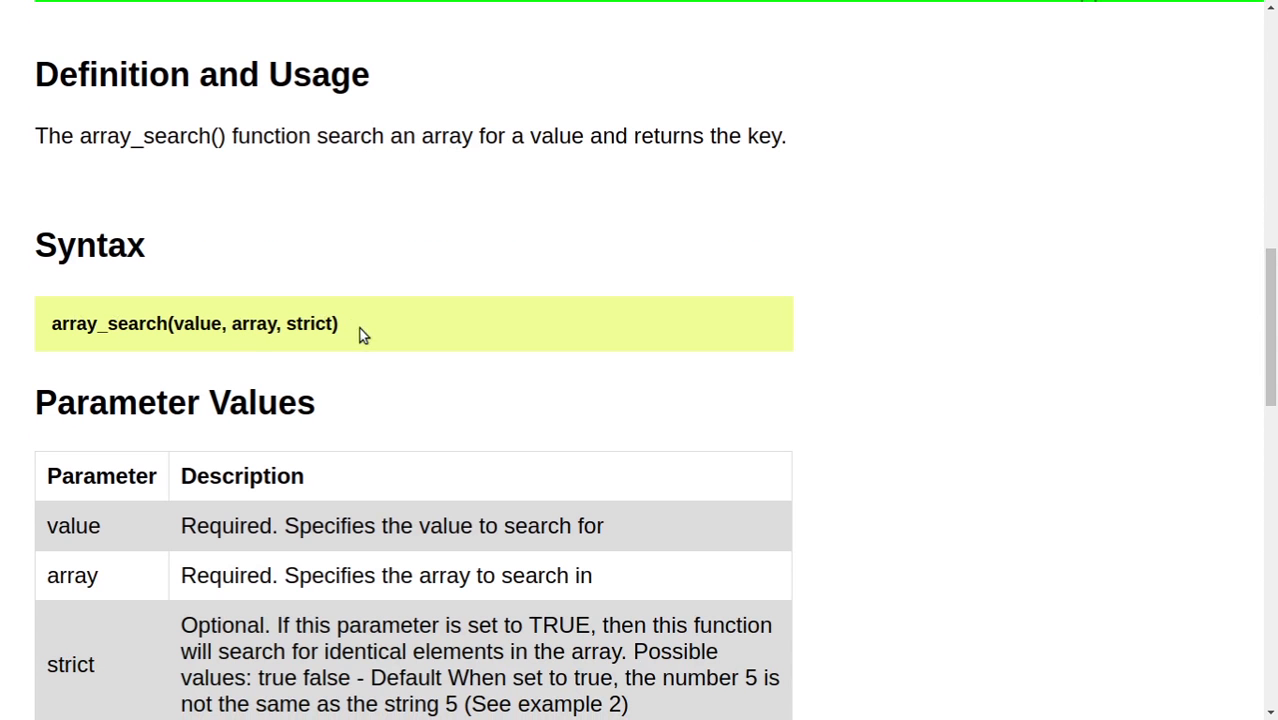
pyautogui.scroll(-3)
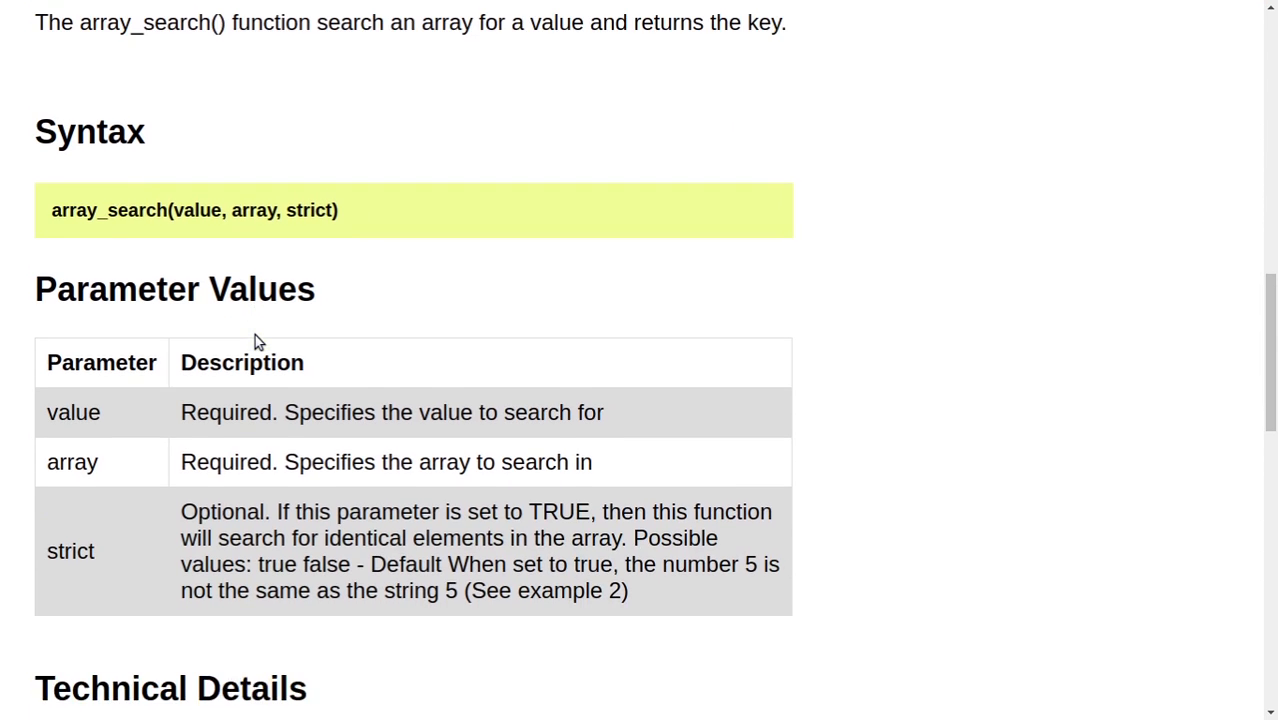
pyautogui.scroll(-3)
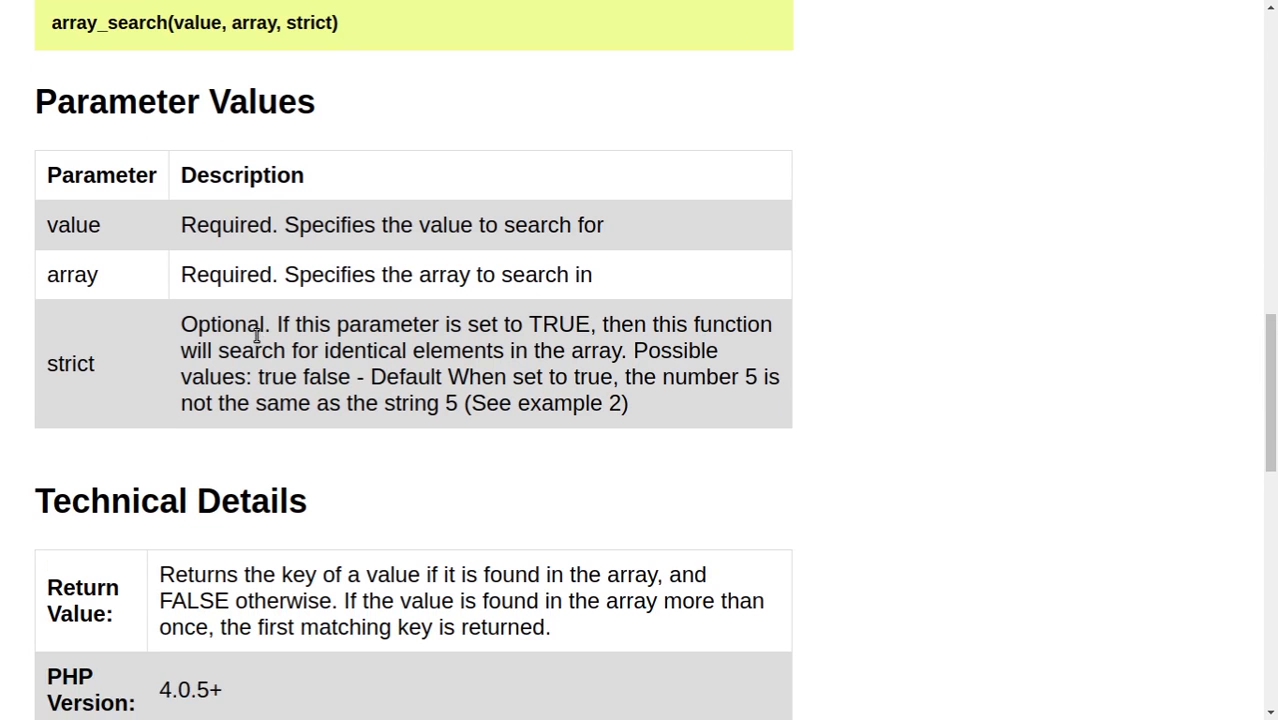
pyautogui.scroll(-3)
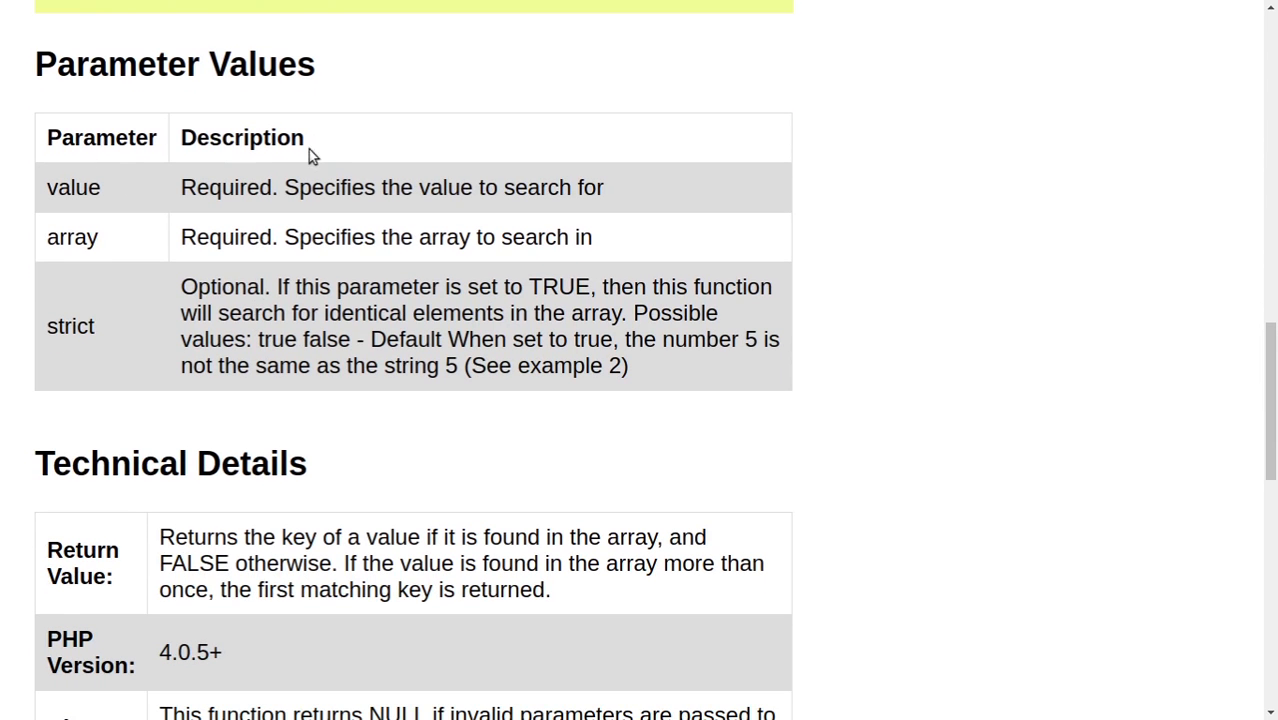
pyautogui.moveTo(408, 210)
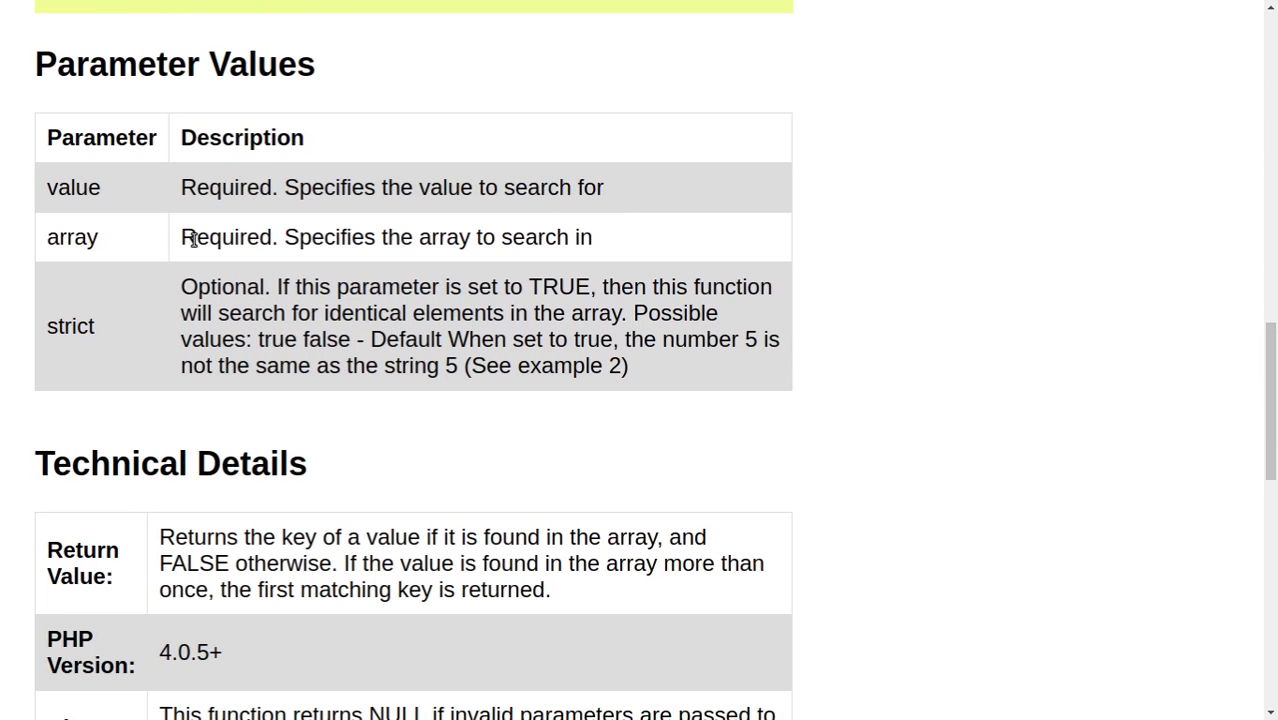
pyautogui.moveTo(452, 238)
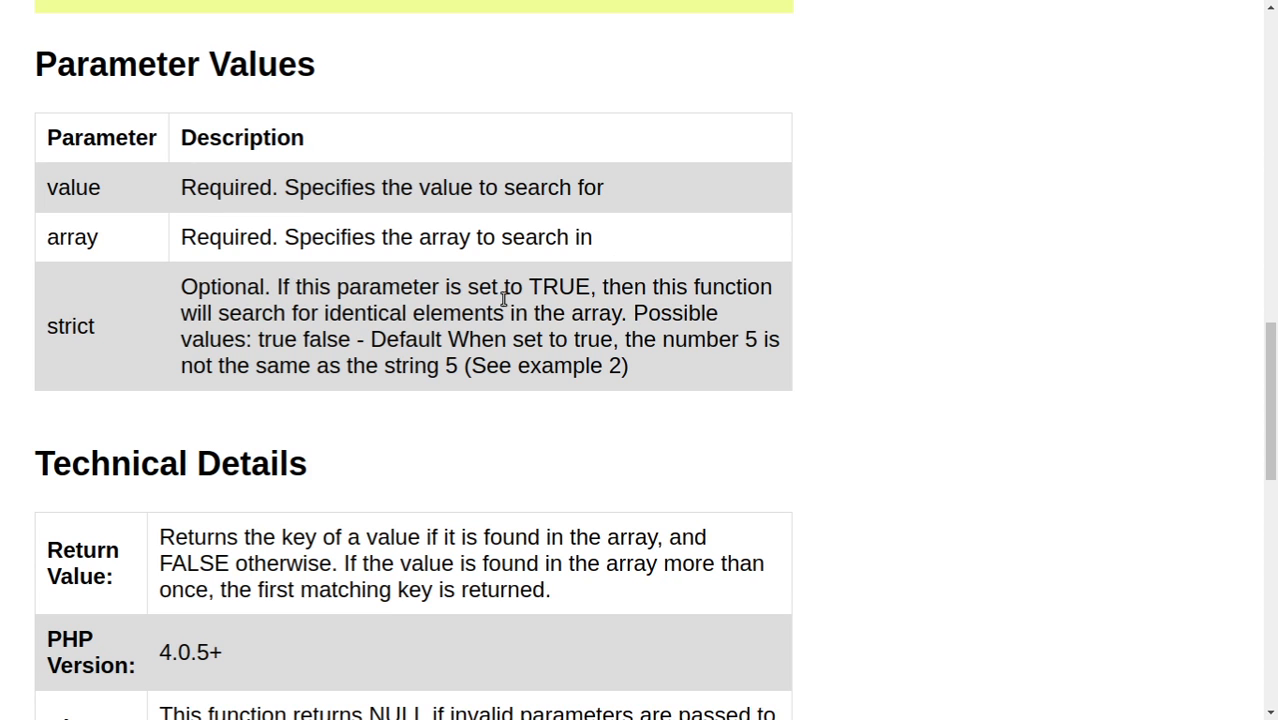
pyautogui.moveTo(498, 334)
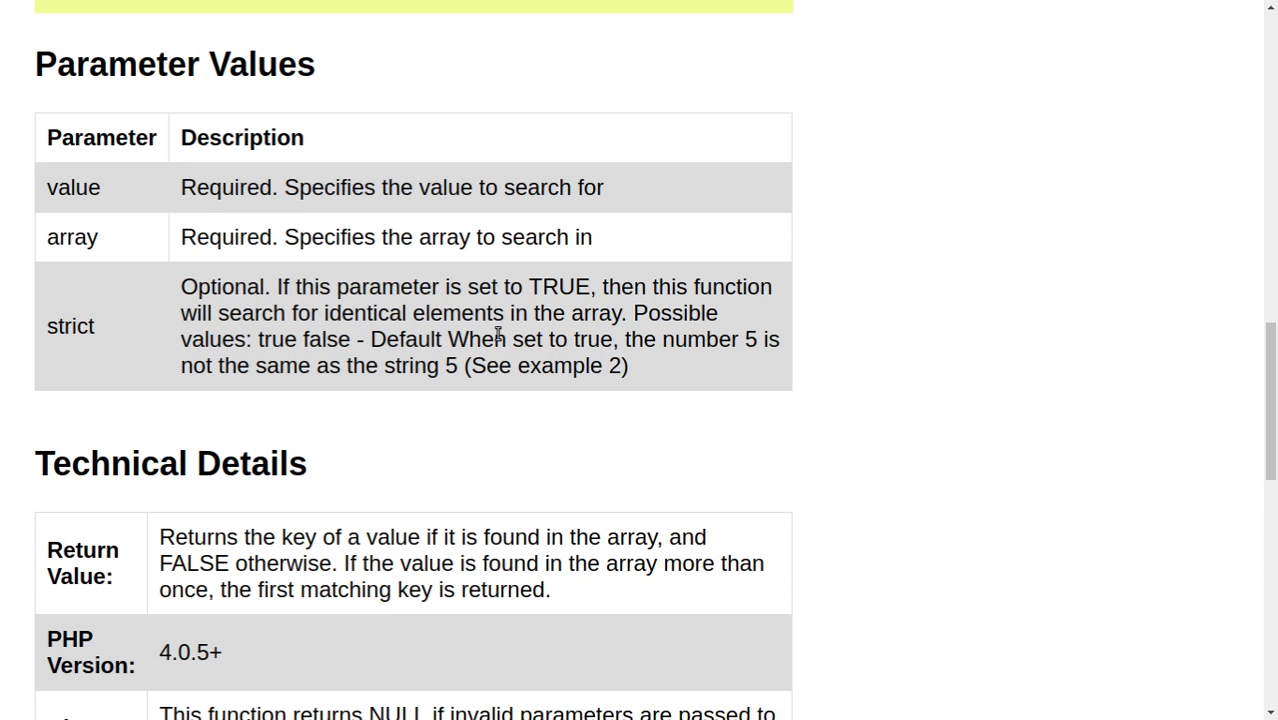
pyautogui.moveTo(480, 326)
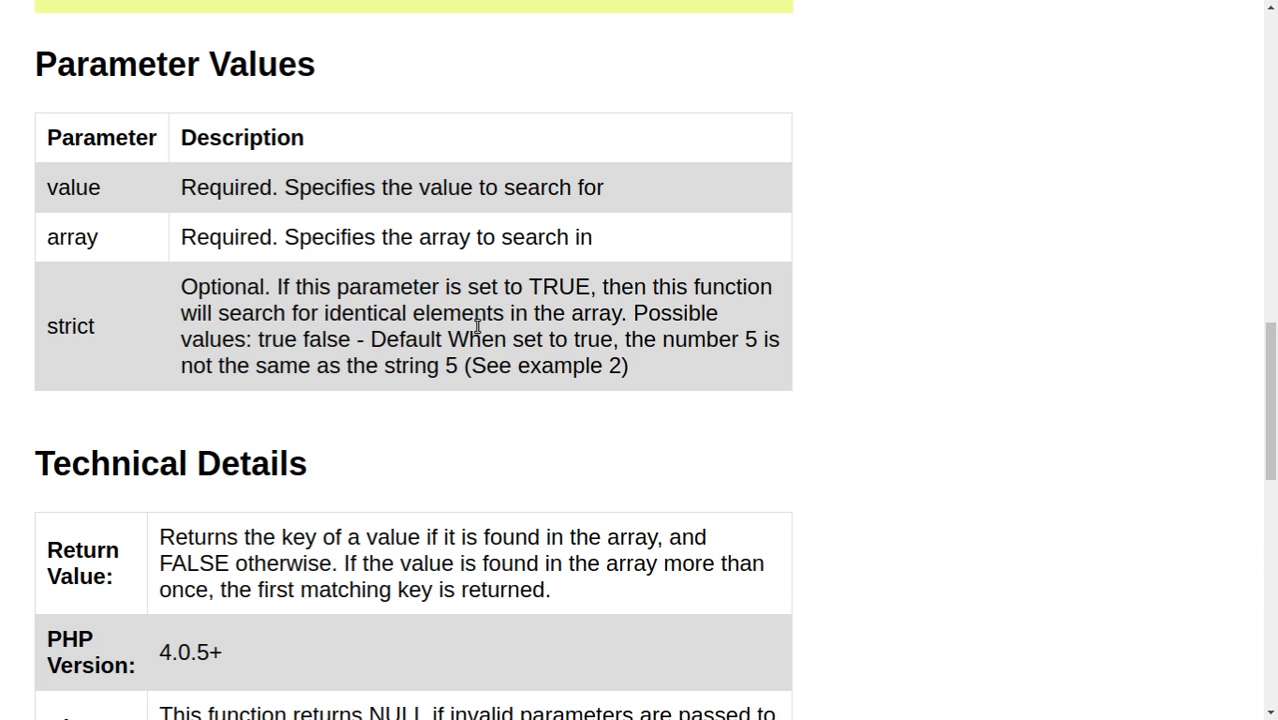
pyautogui.moveTo(170, 368)
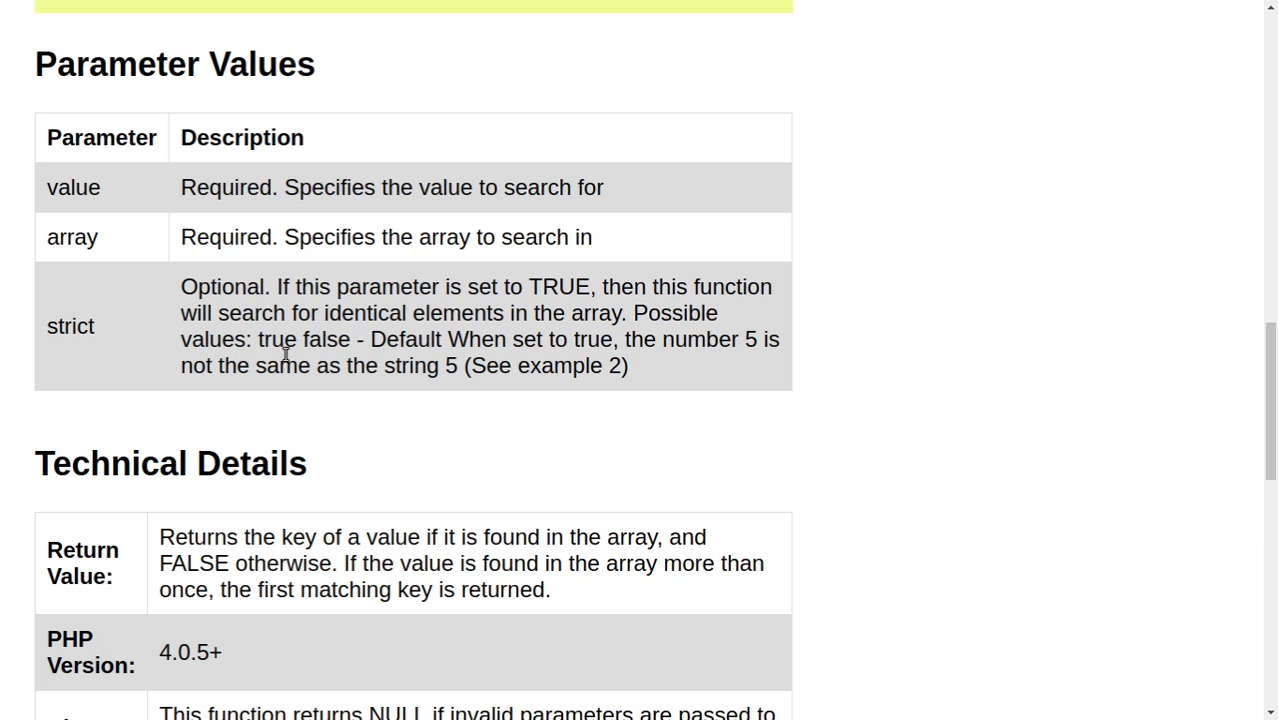
pyautogui.moveTo(532, 348)
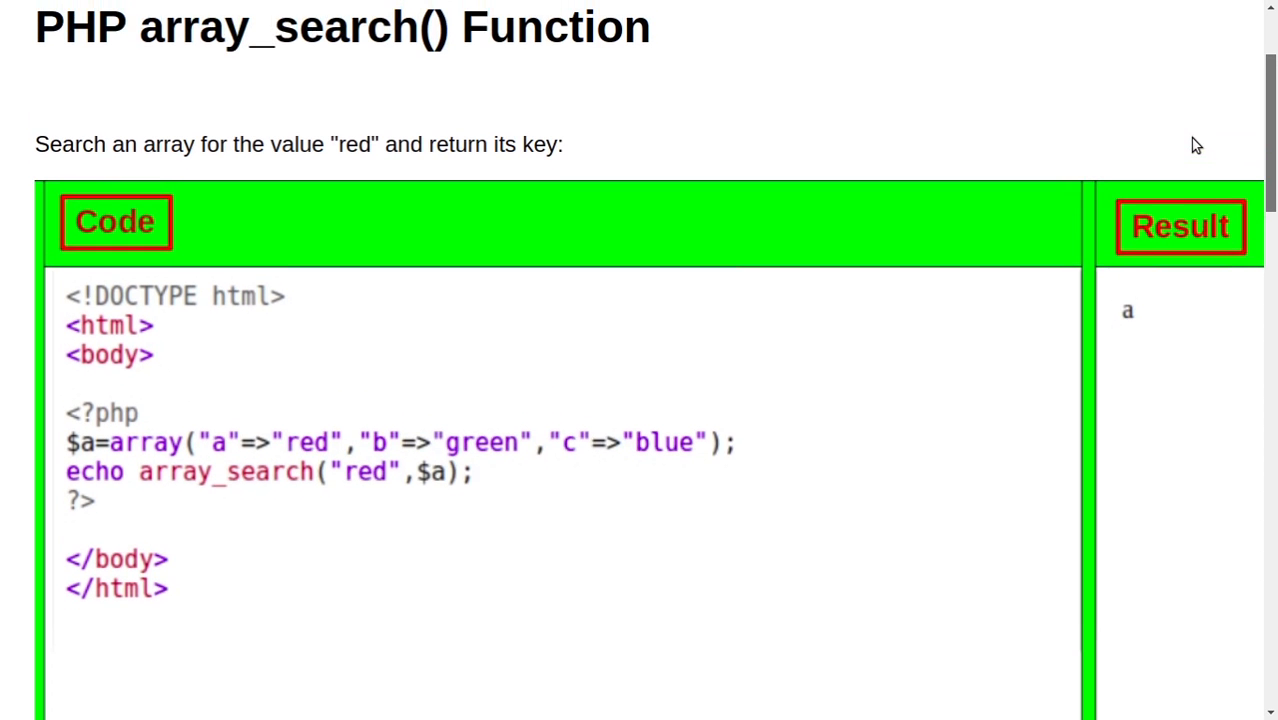
pyautogui.scroll(-3)
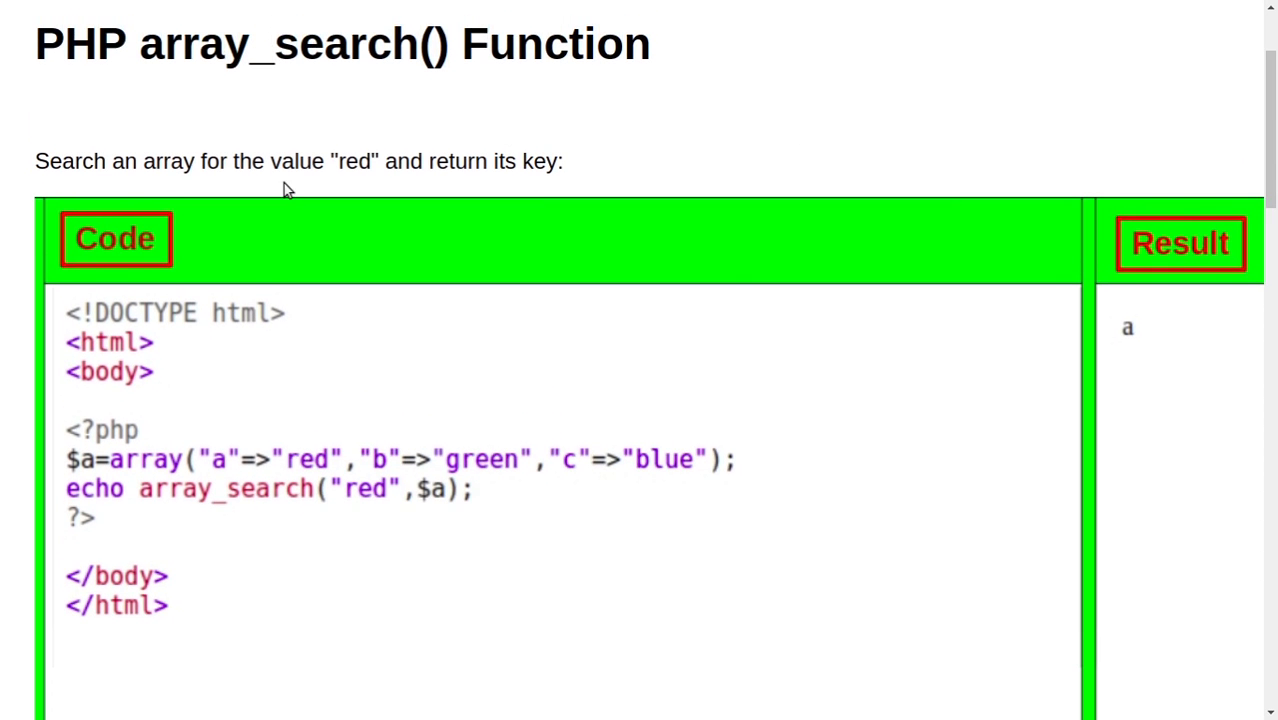